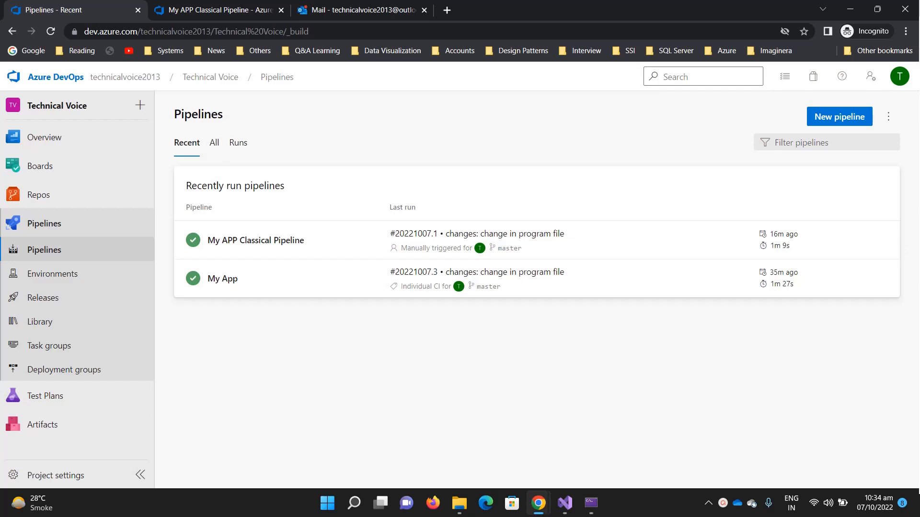
mouse_move(600, 346)
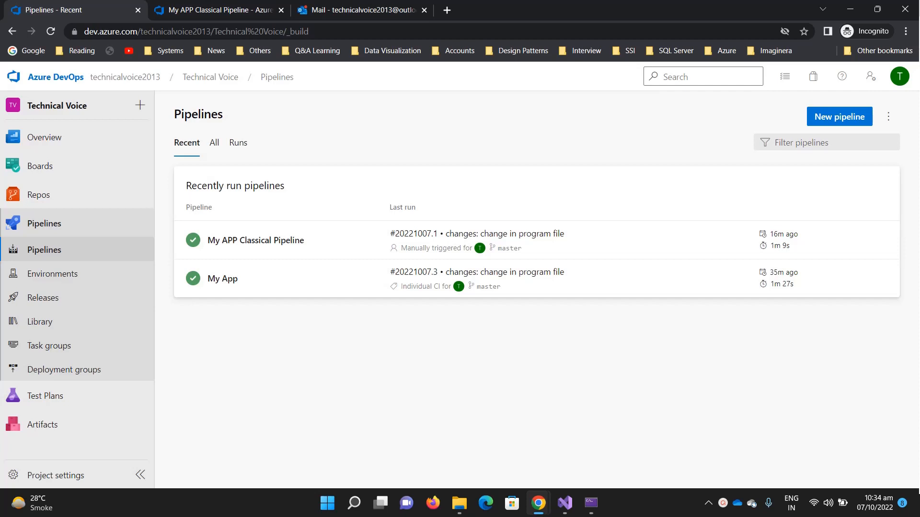
mouse_move(797, 432)
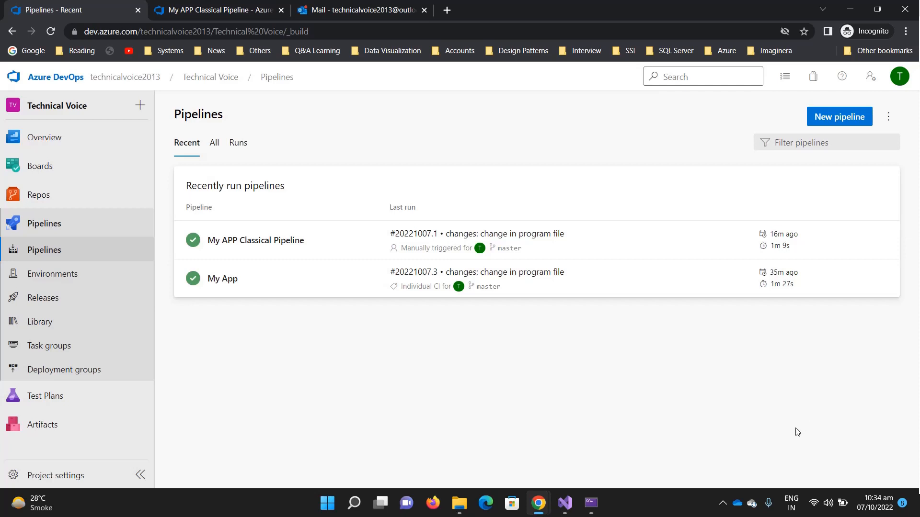
mouse_move(683, 478)
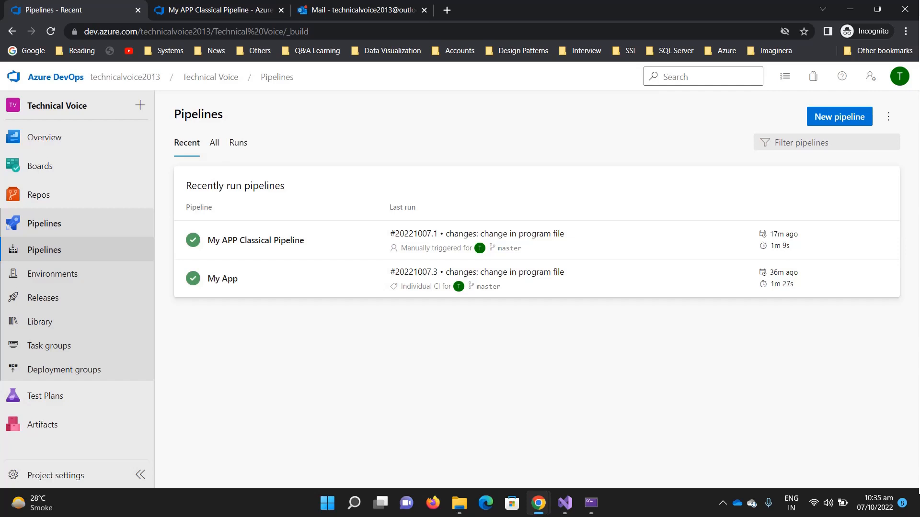
mouse_move(314, 246)
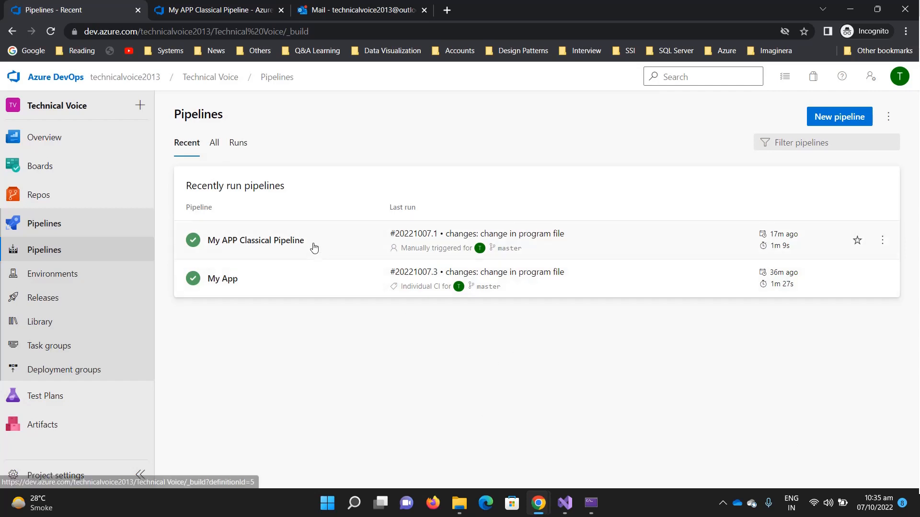
View the run history of 'My APP Classical Pipeline' from the recently run pipelines.
click(255, 239)
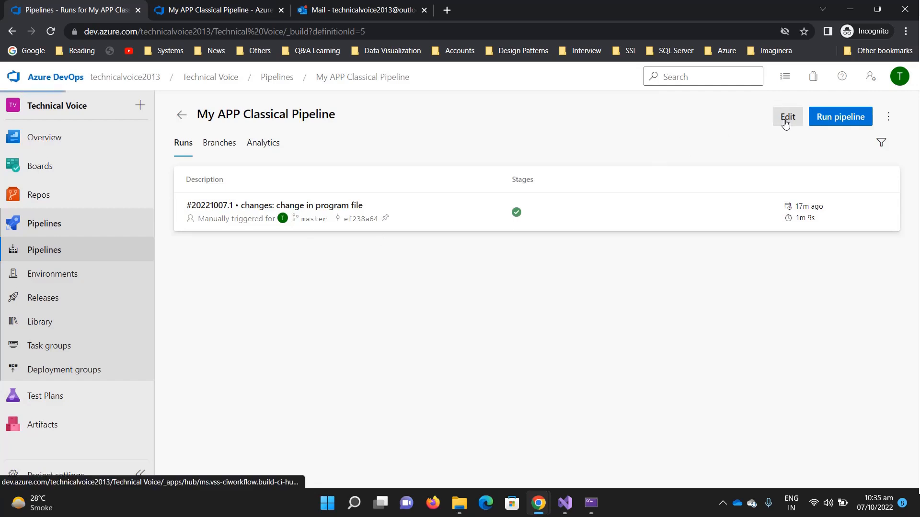
Review the classic pipeline's tasks in the editor, return to Pipelines and start a new pipeline.
click(788, 116)
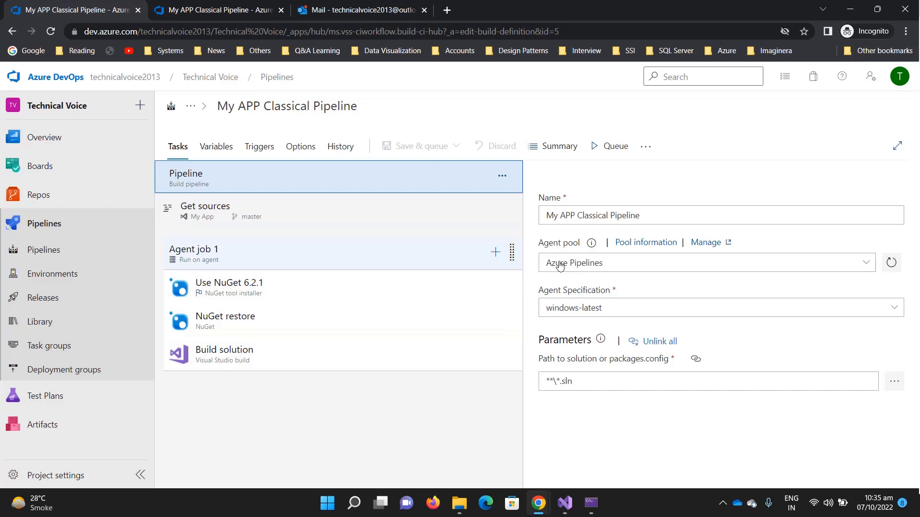
mouse_move(386, 293)
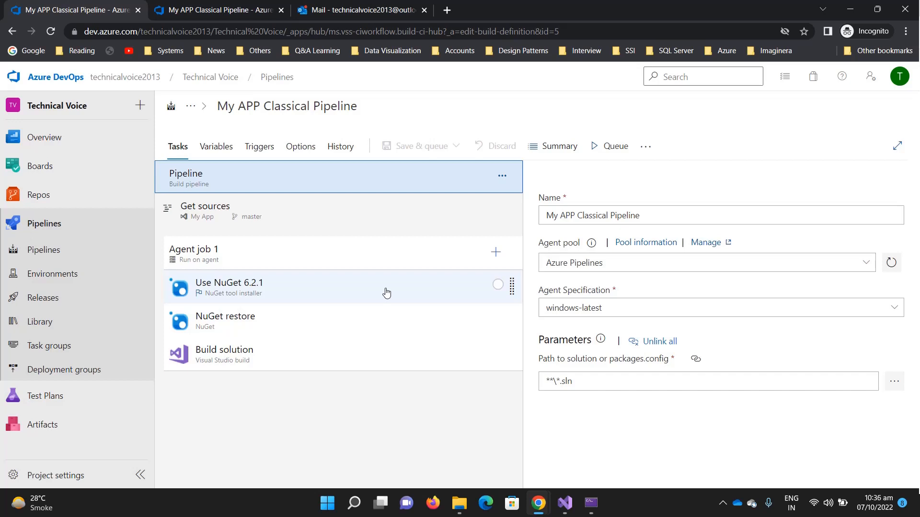
mouse_move(345, 436)
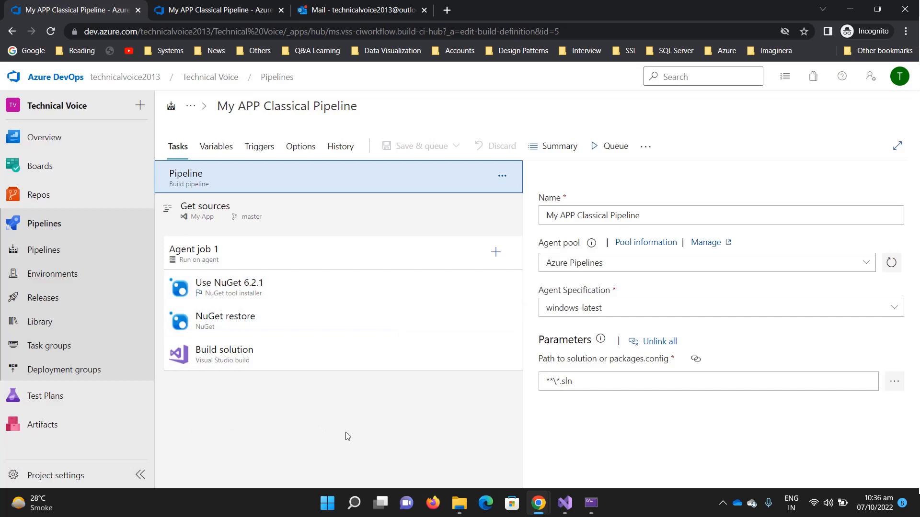
mouse_move(361, 284)
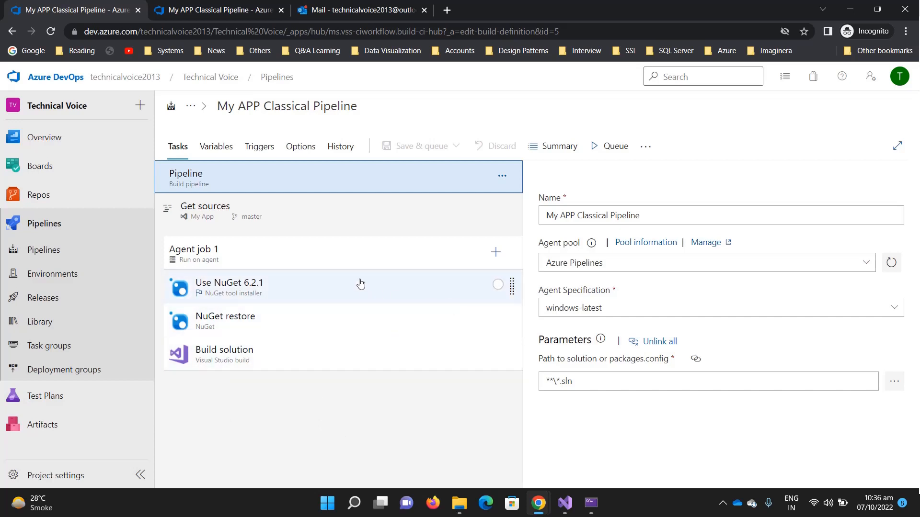
mouse_move(358, 247)
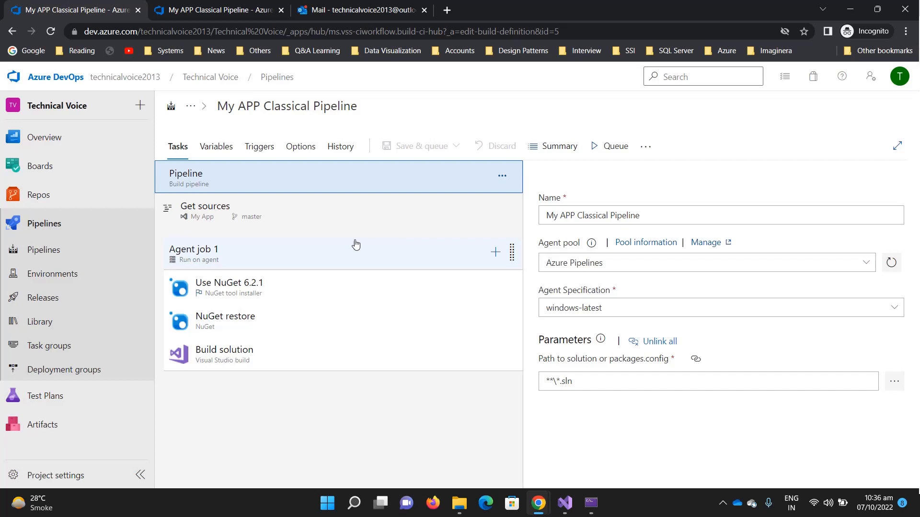
mouse_move(341, 240)
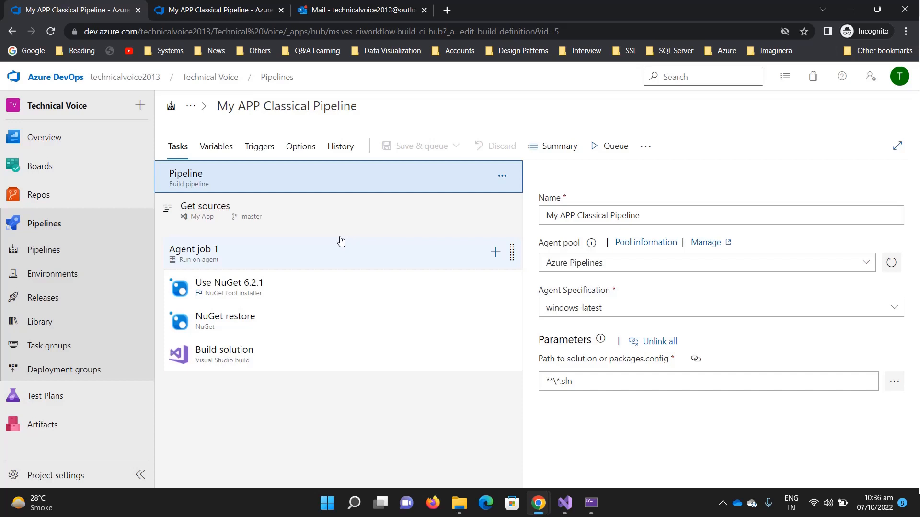
mouse_move(326, 246)
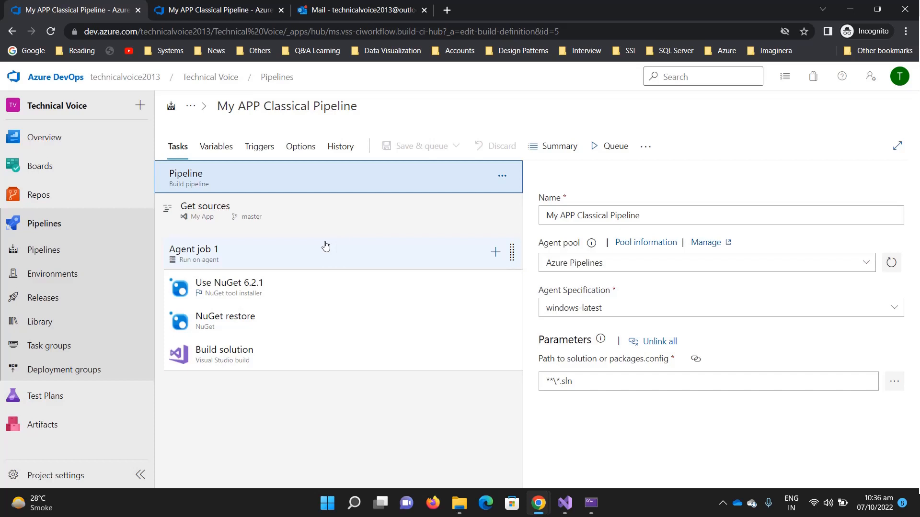
mouse_move(437, 384)
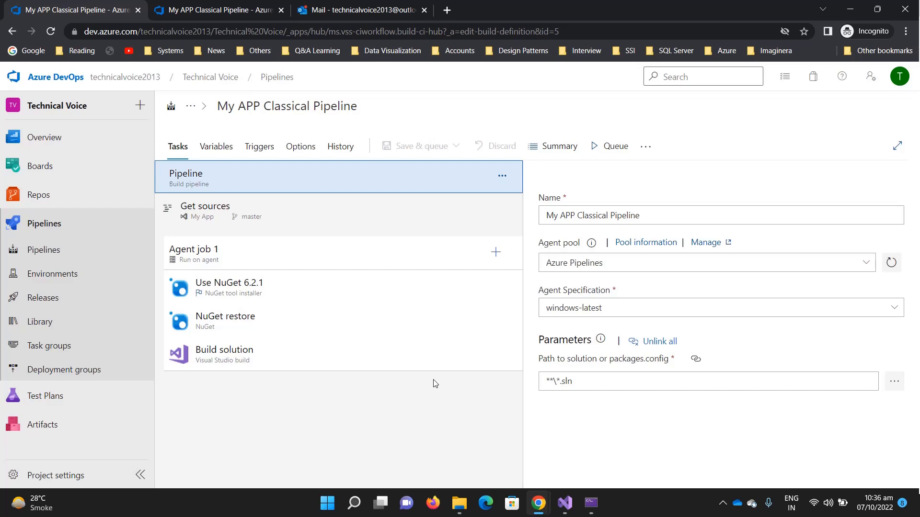
click(43, 249)
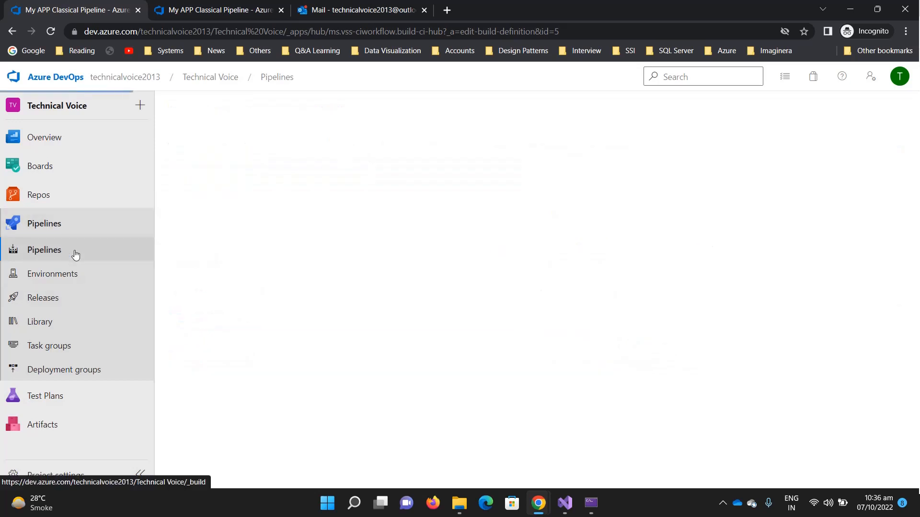
click(44, 249)
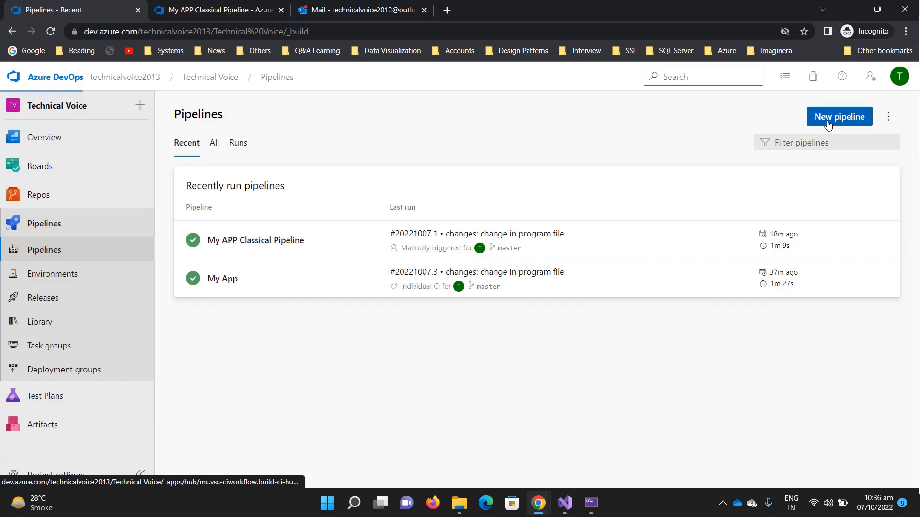
click(838, 116)
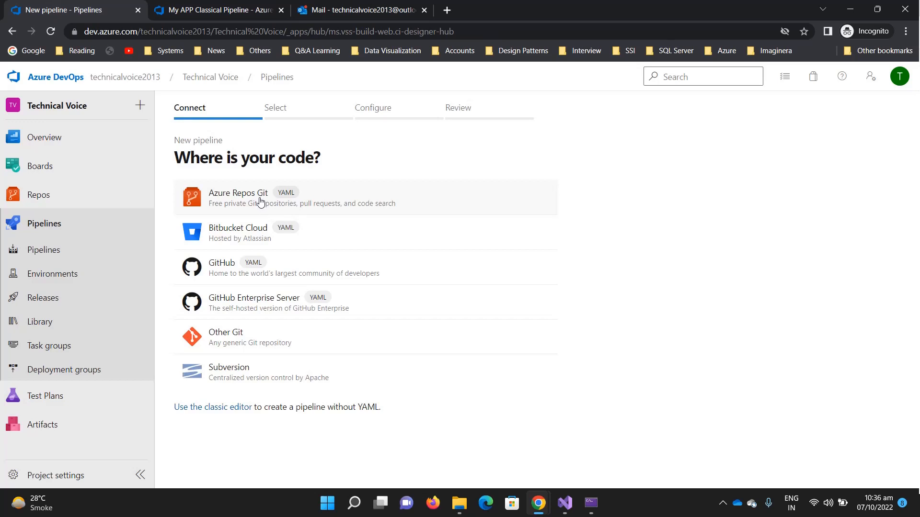
mouse_move(238, 398)
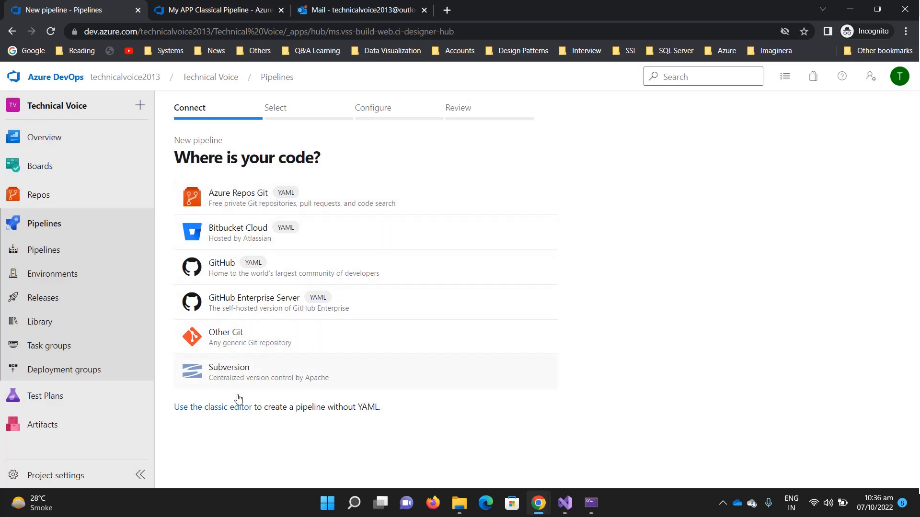
mouse_move(337, 283)
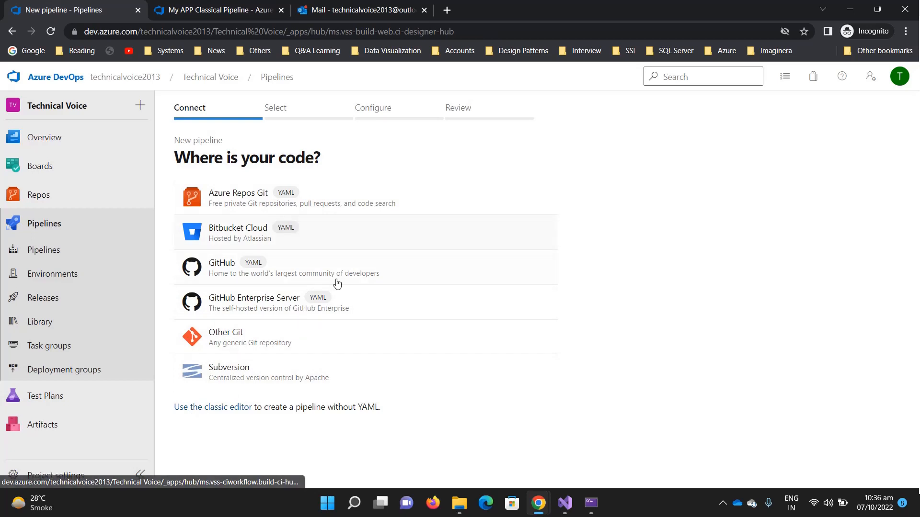
mouse_move(407, 256)
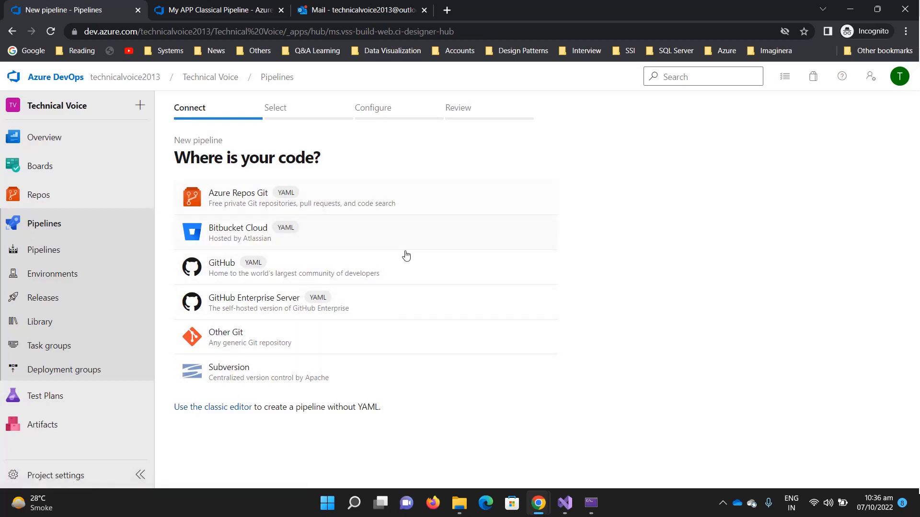
mouse_move(310, 235)
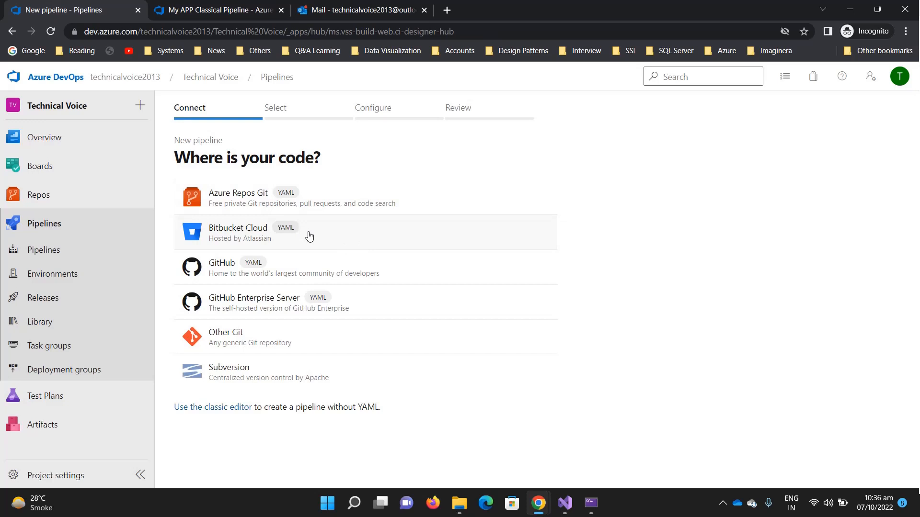
mouse_move(423, 247)
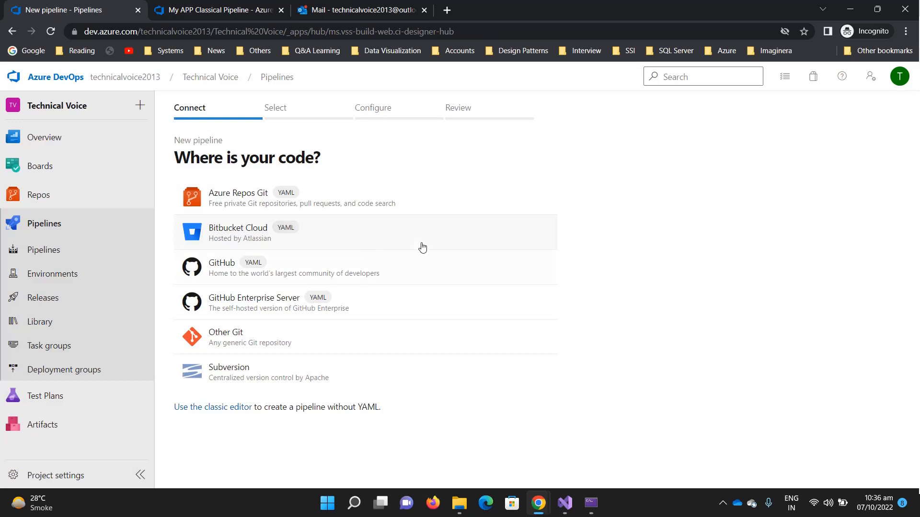
mouse_move(399, 237)
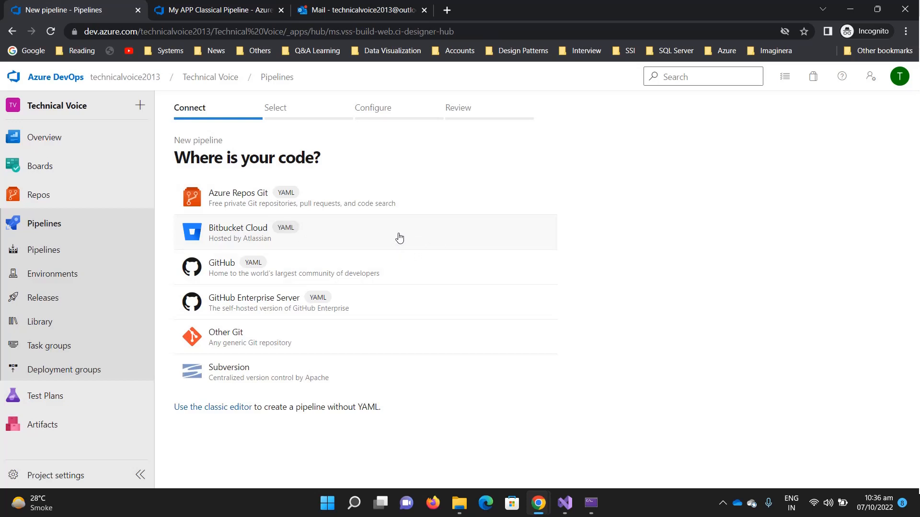
mouse_move(394, 233)
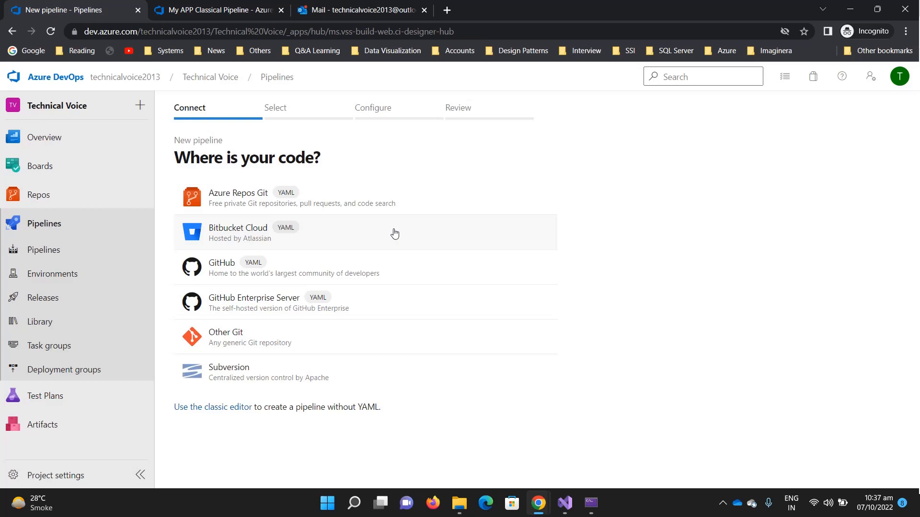
mouse_move(429, 283)
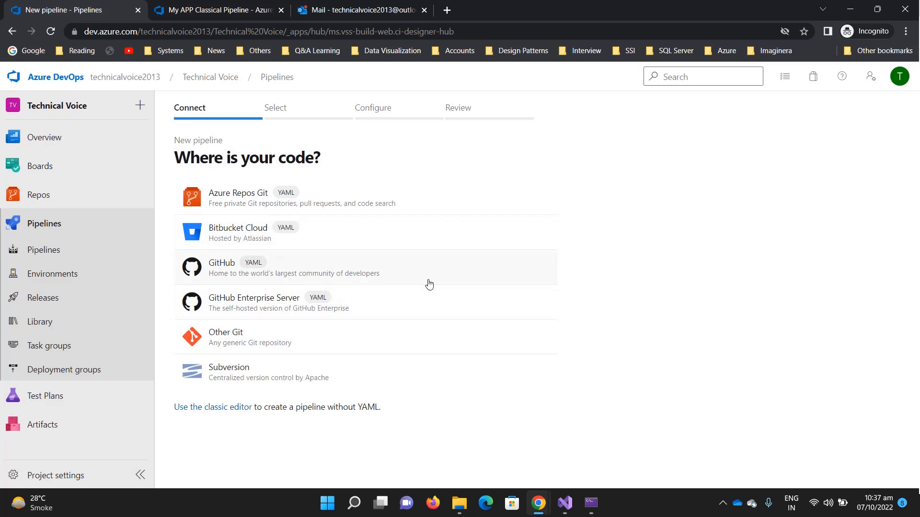
mouse_move(377, 349)
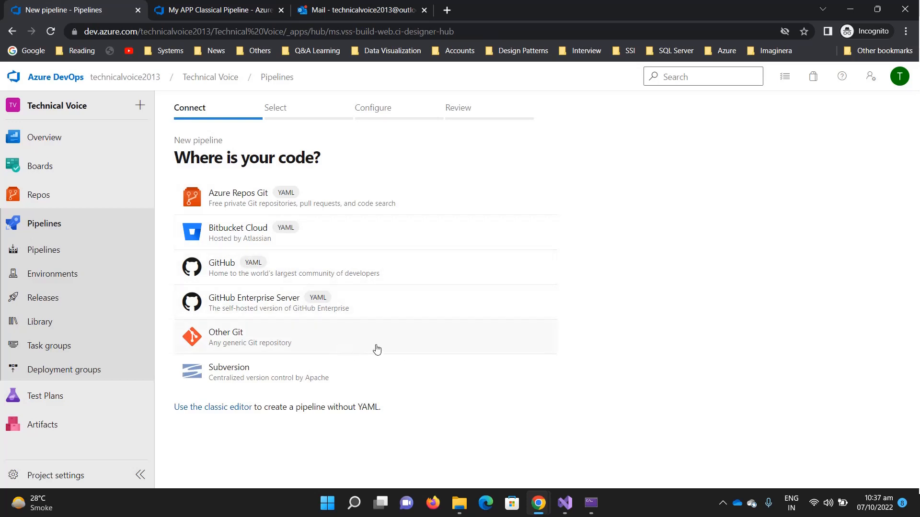
mouse_move(573, 253)
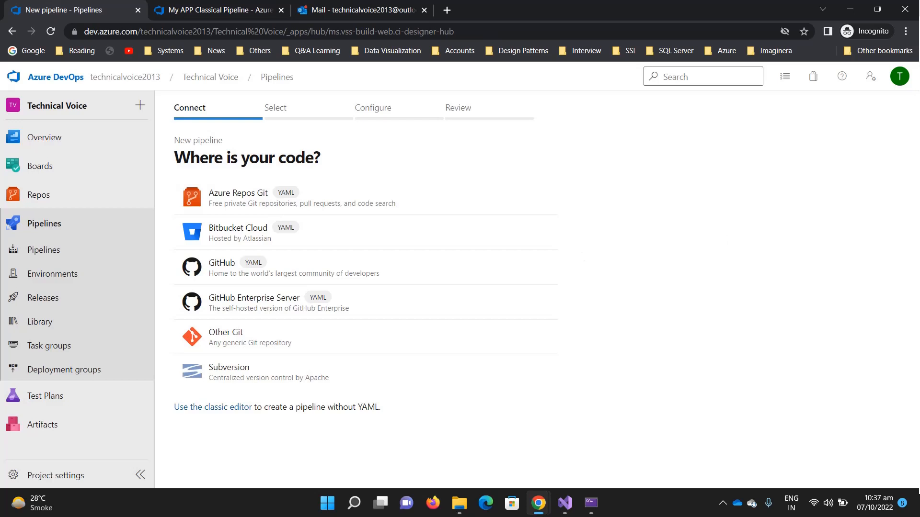
mouse_move(817, 263)
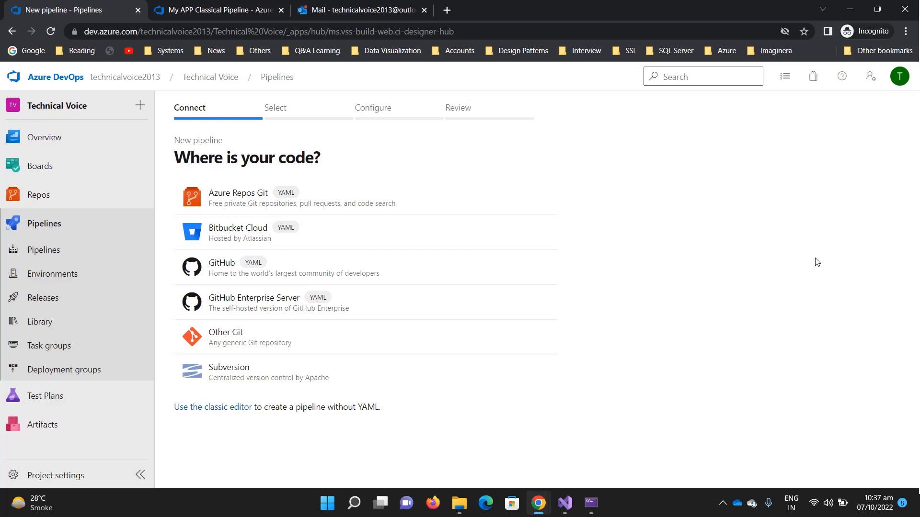
mouse_move(806, 261)
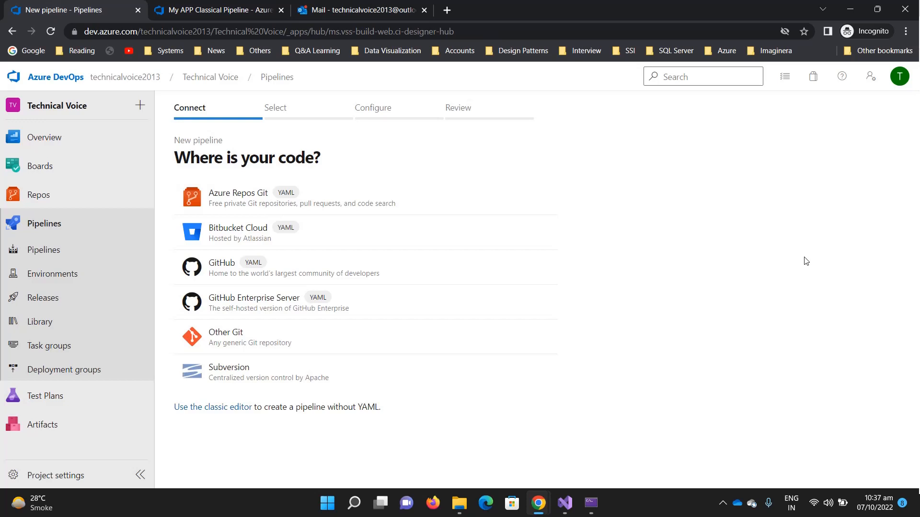
mouse_move(727, 273)
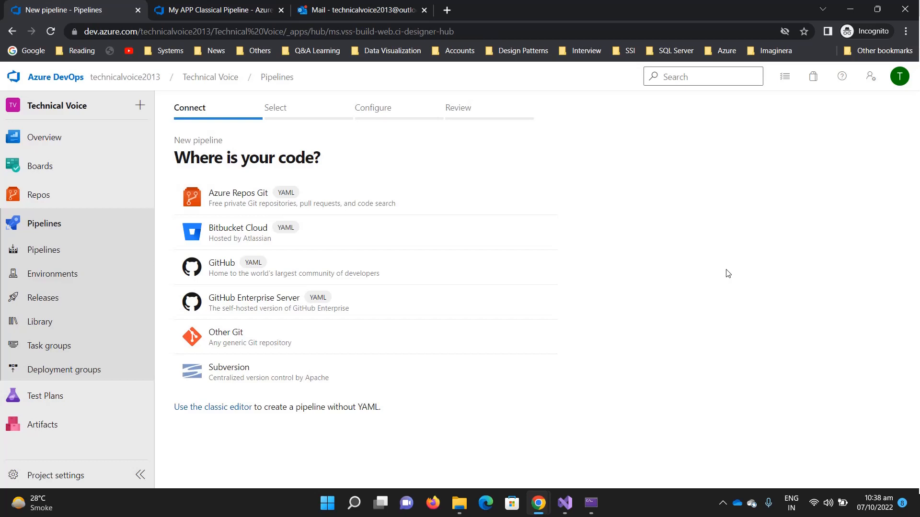
mouse_move(591, 284)
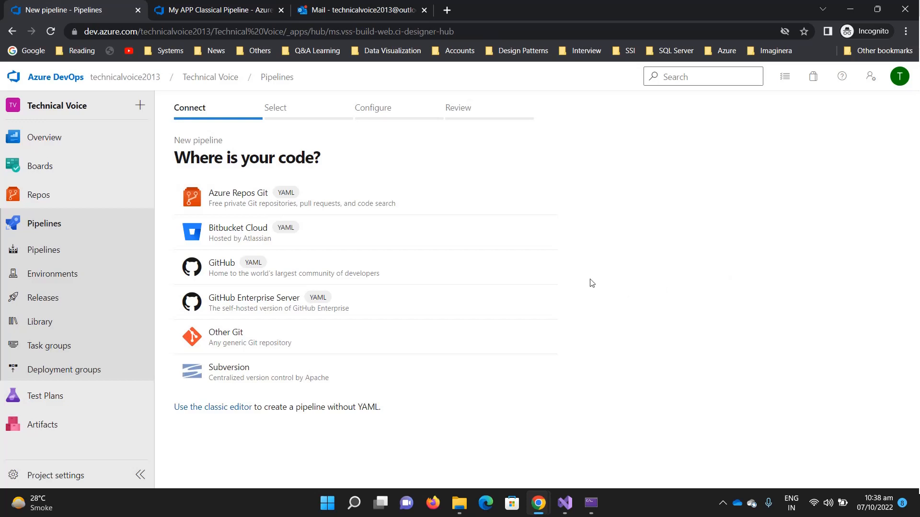
mouse_move(635, 235)
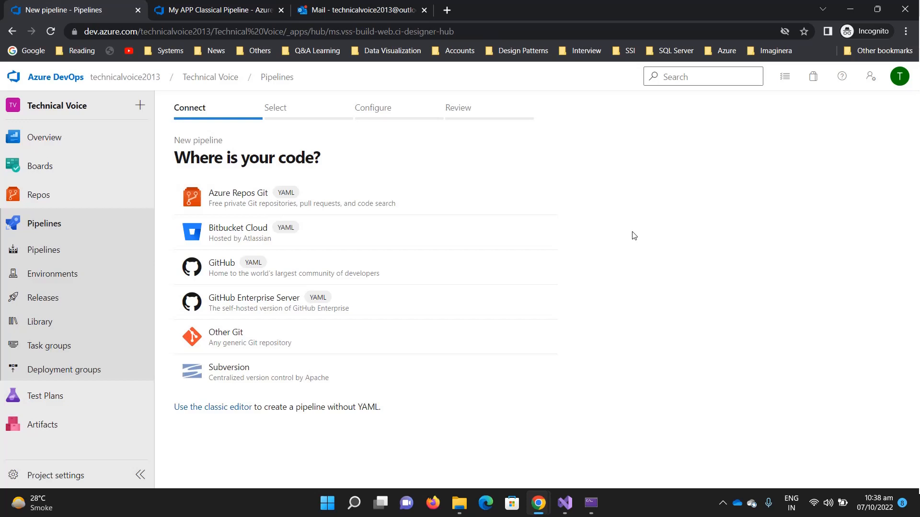
mouse_move(612, 249)
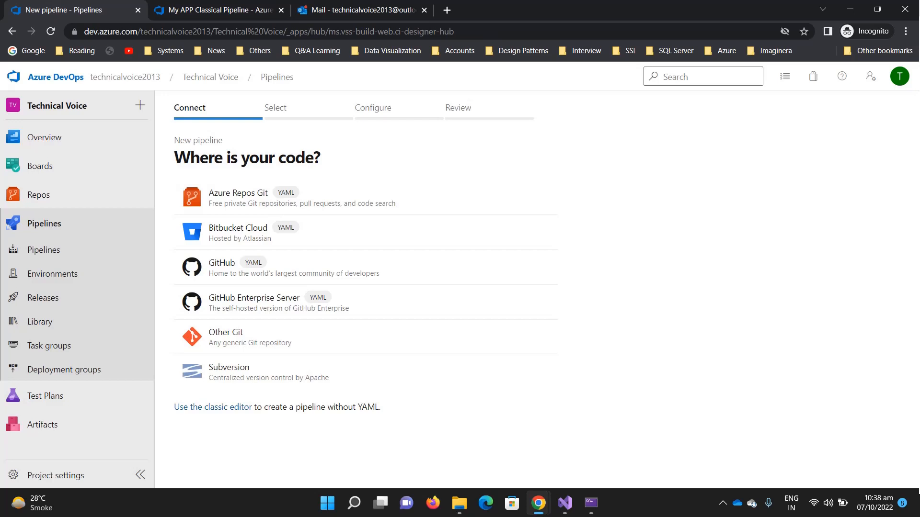
mouse_move(484, 355)
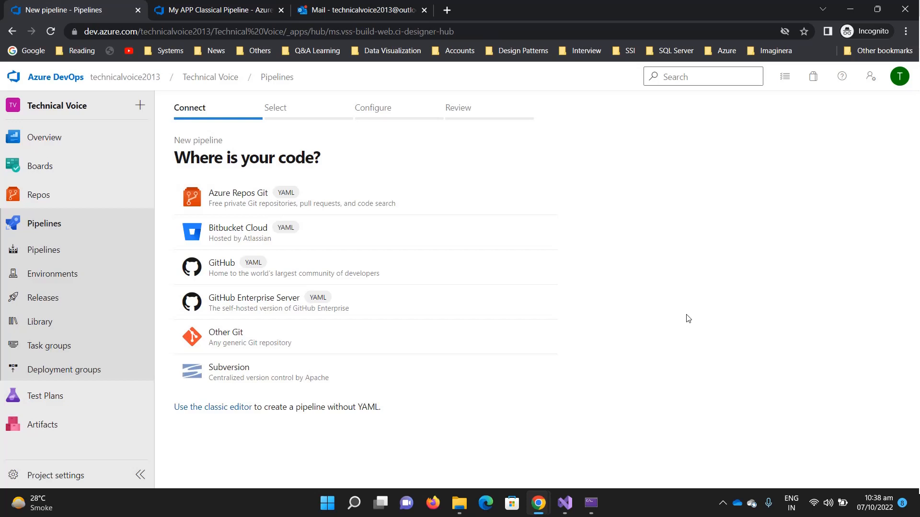
mouse_move(633, 309)
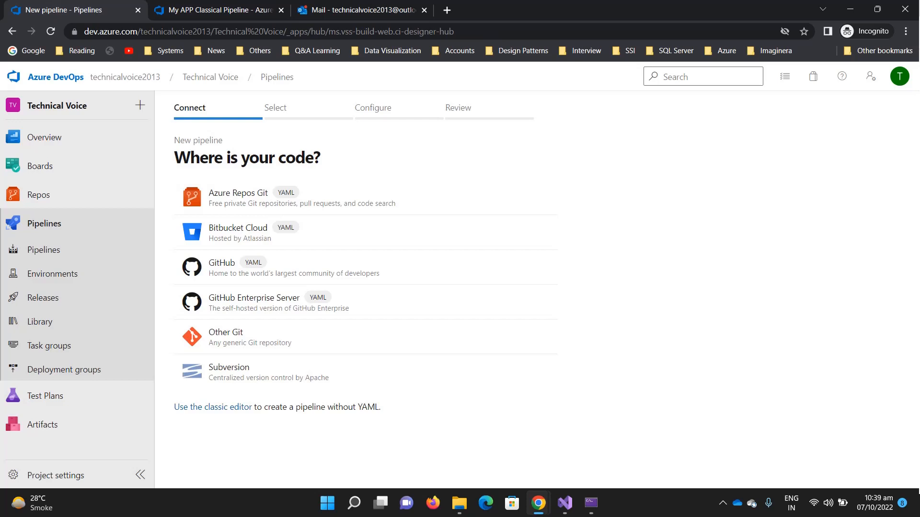
mouse_move(610, 433)
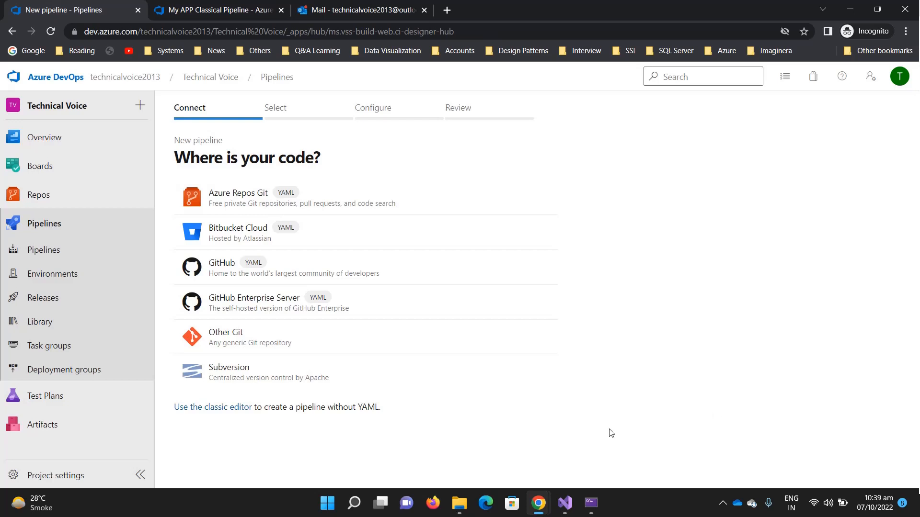
mouse_move(442, 369)
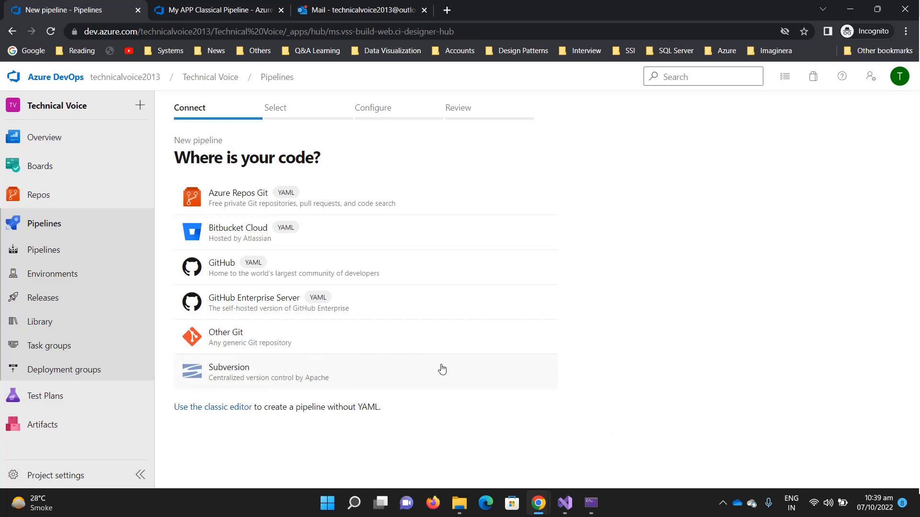
mouse_move(438, 369)
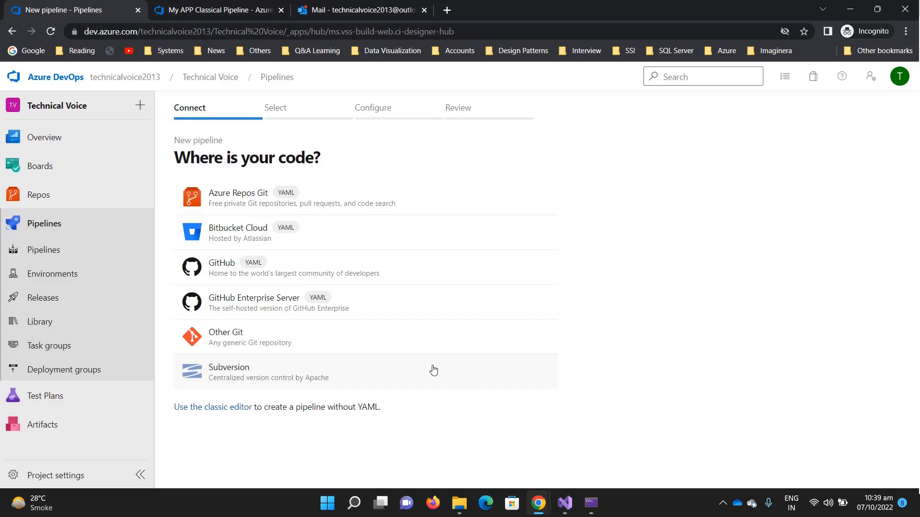
mouse_move(484, 276)
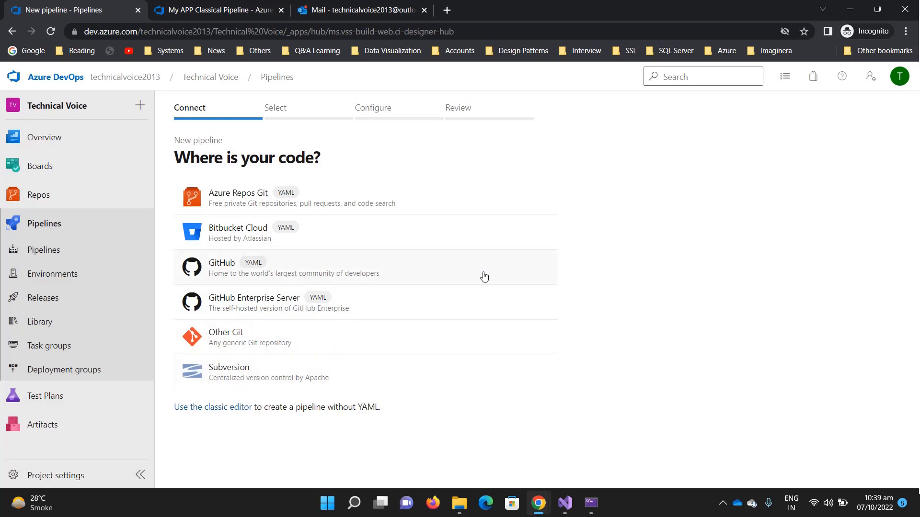